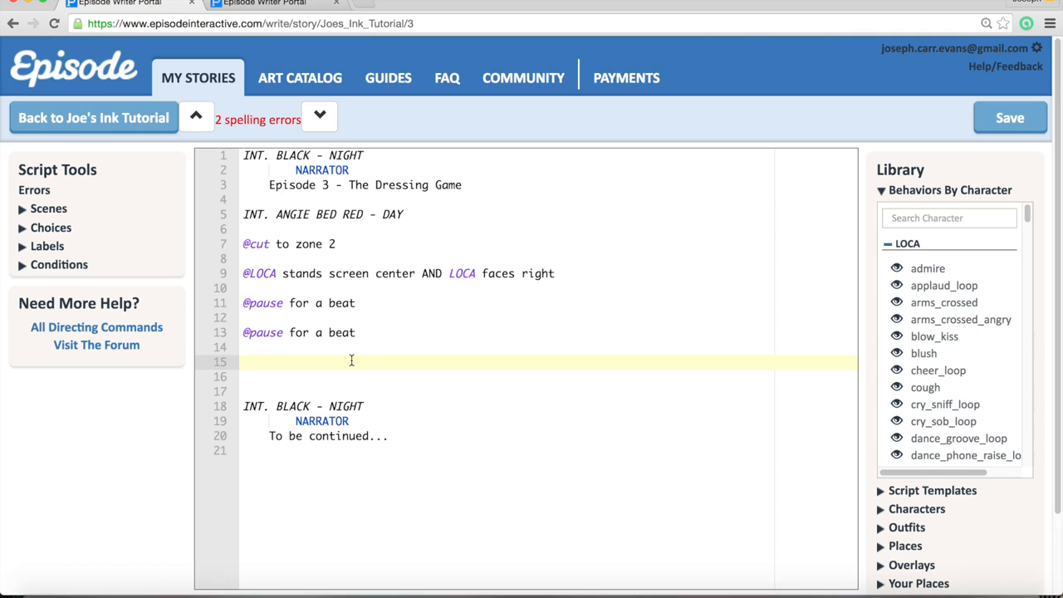
mouse_move(290, 251)
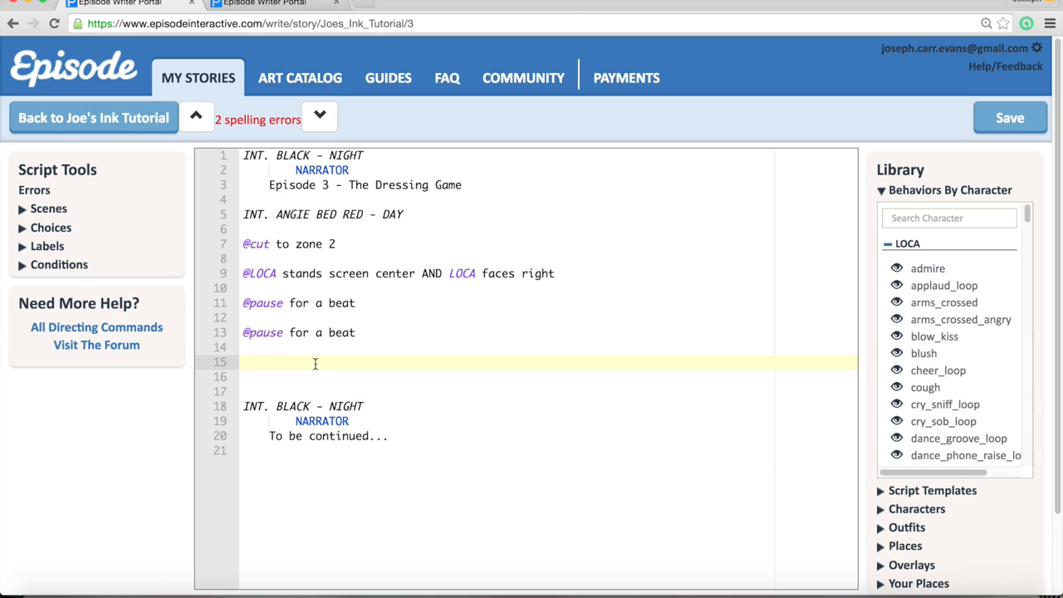
Step: Write 'label choosing_outfit' on line 15, with blank lines below it
type("label")
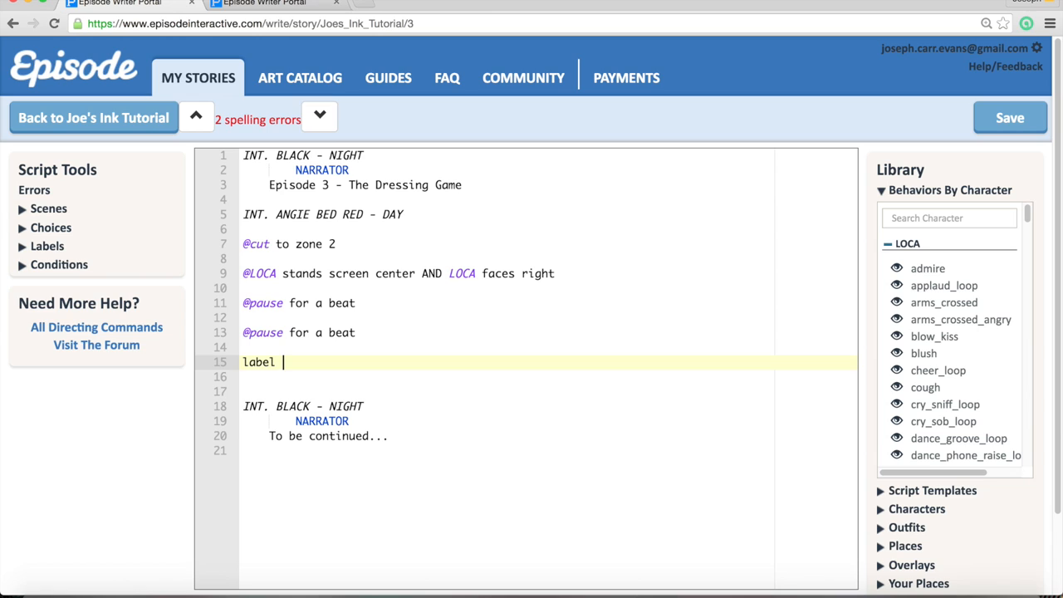
type("choosing_outfit")
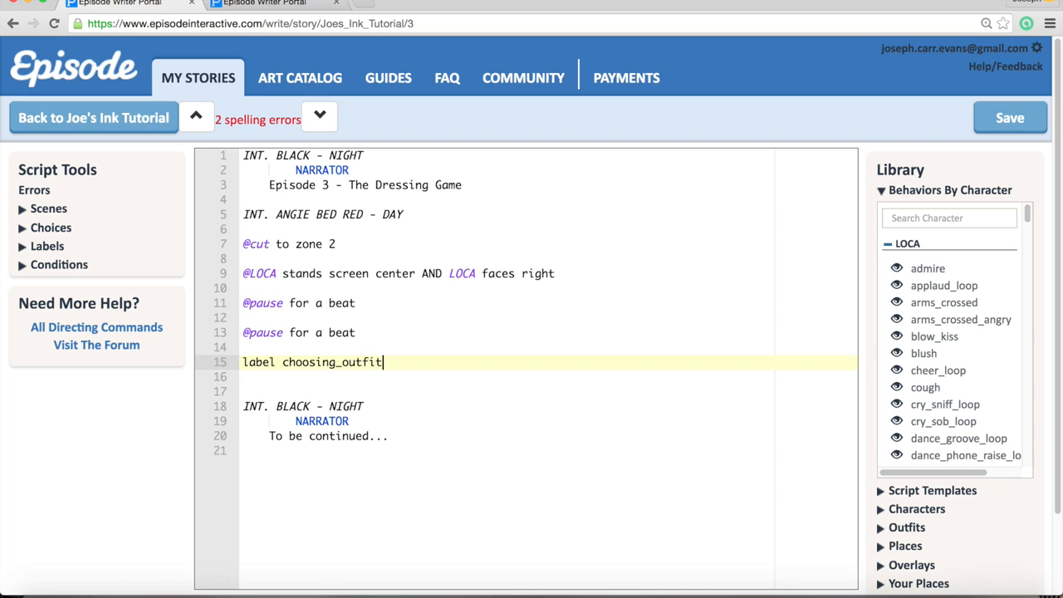
key("enter")
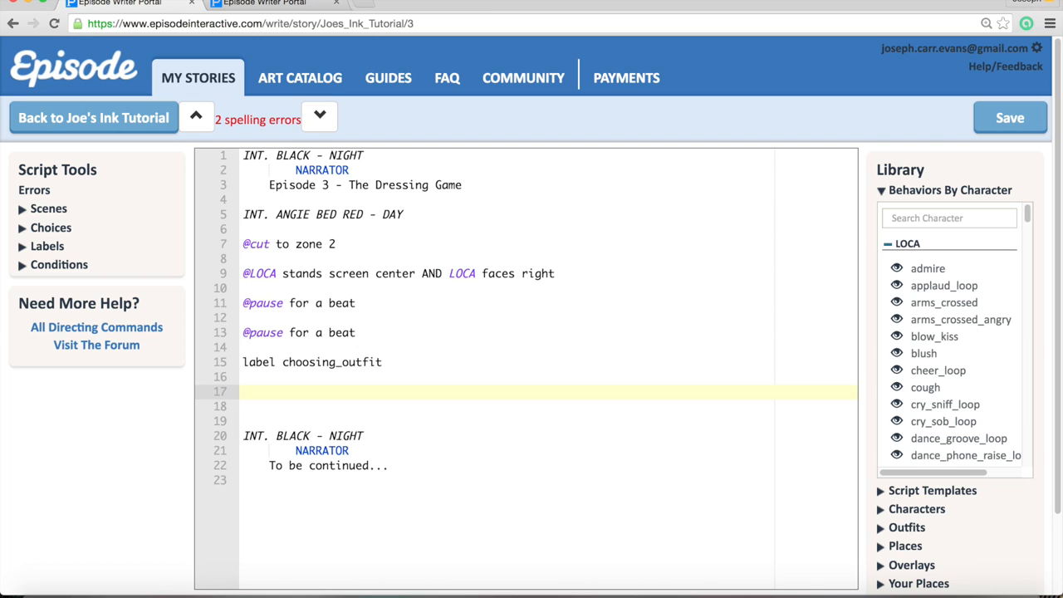
Step: Add 'LOCA (think)' with the thought '(What do I want to wear today?)' below the label
type("LOCA")
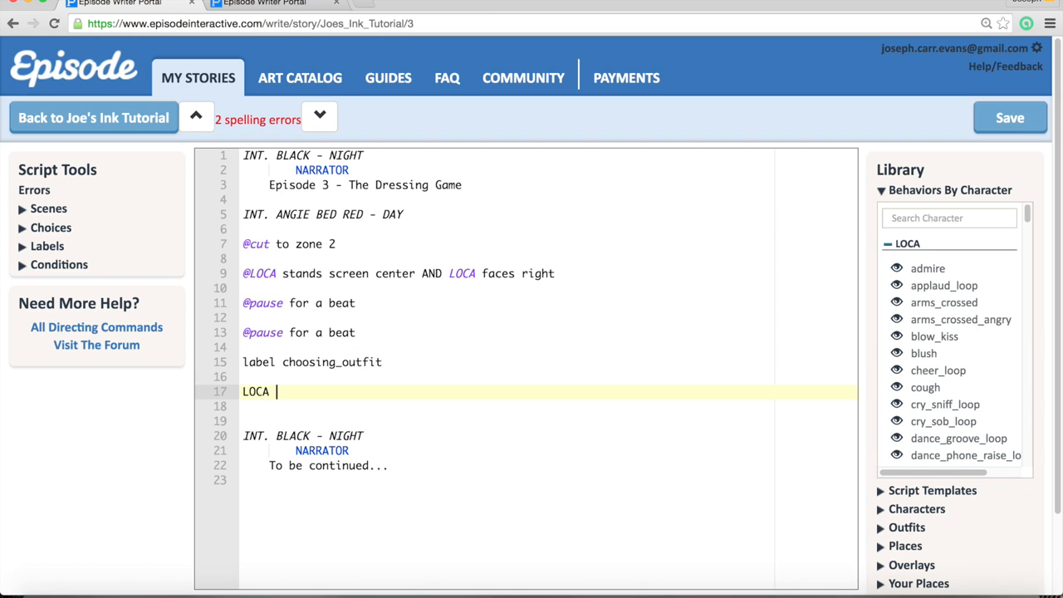
type("(think)")
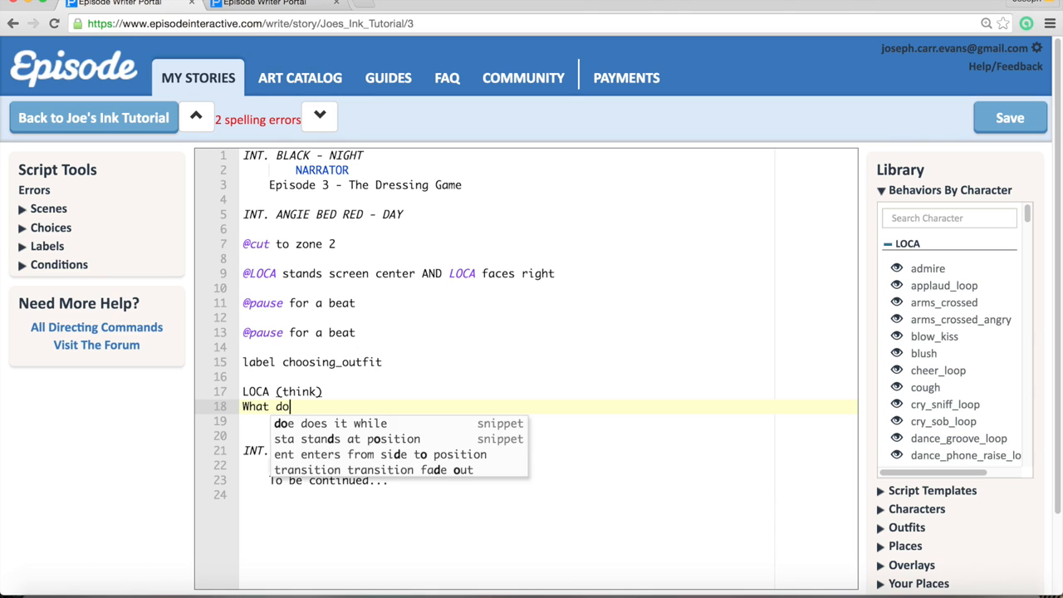
type("I want to wear today?")
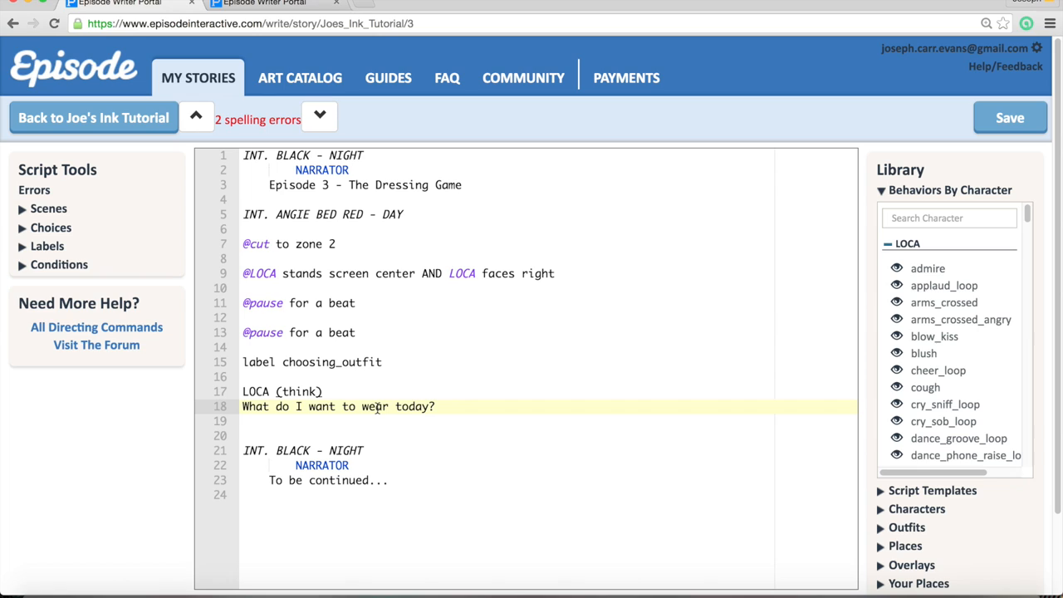
type(")")
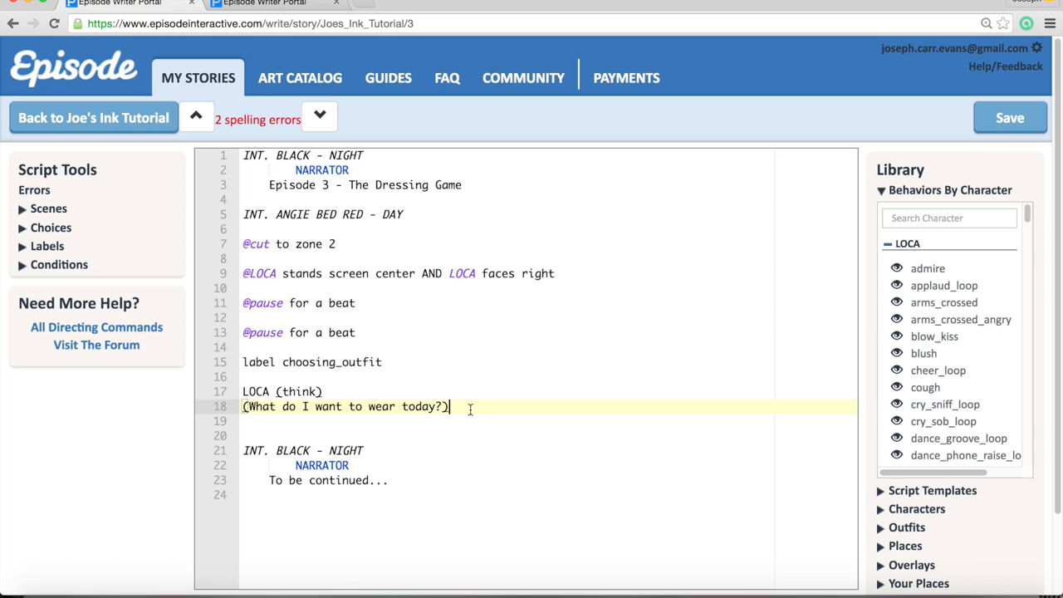
key("enter")
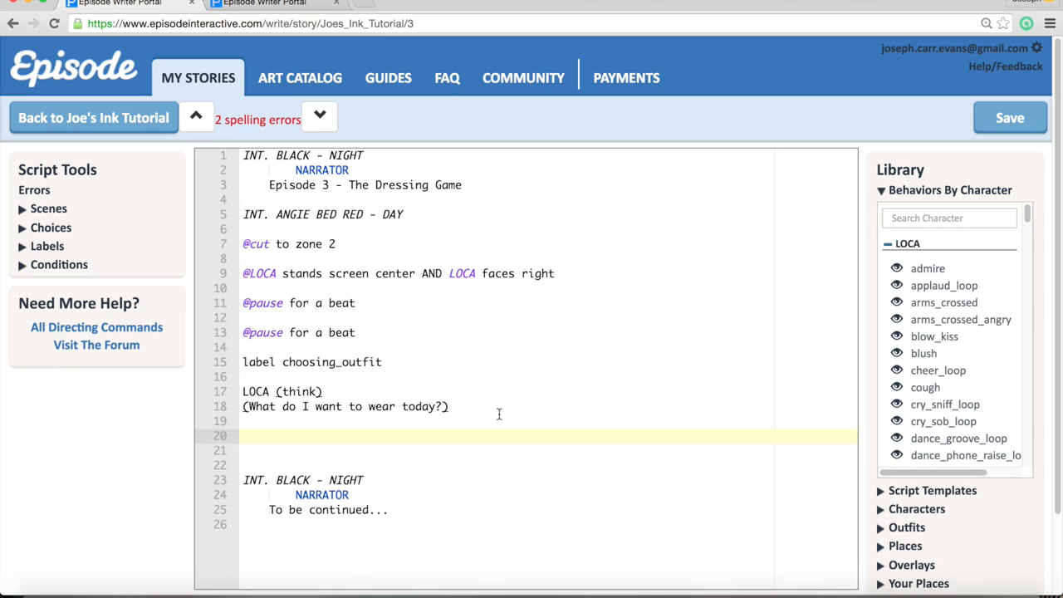
Step: Write a 'choice' block containing an empty "Casual" option in braces
type("choice")
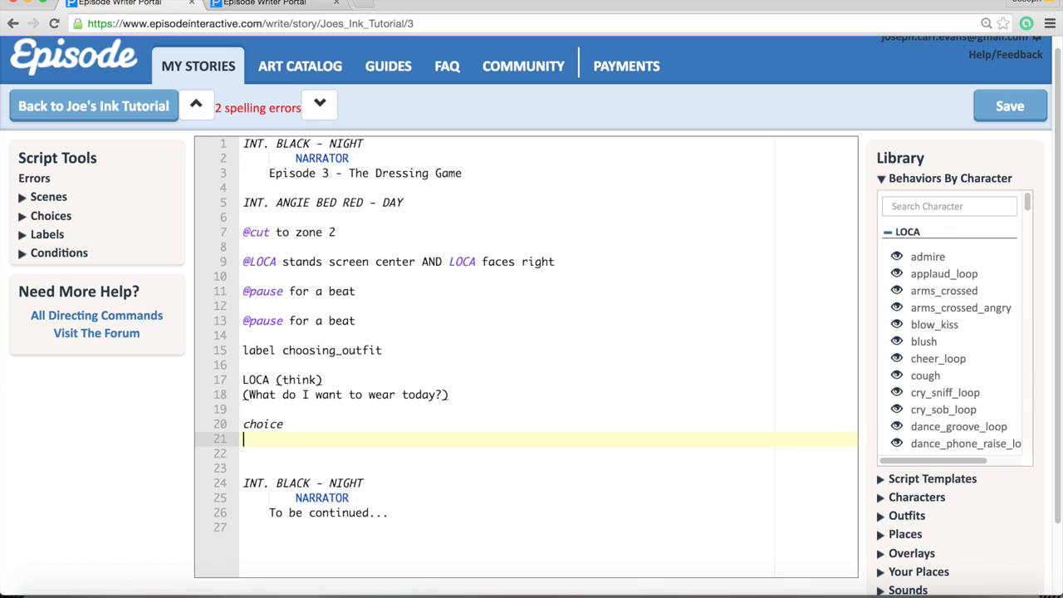
type("\"")
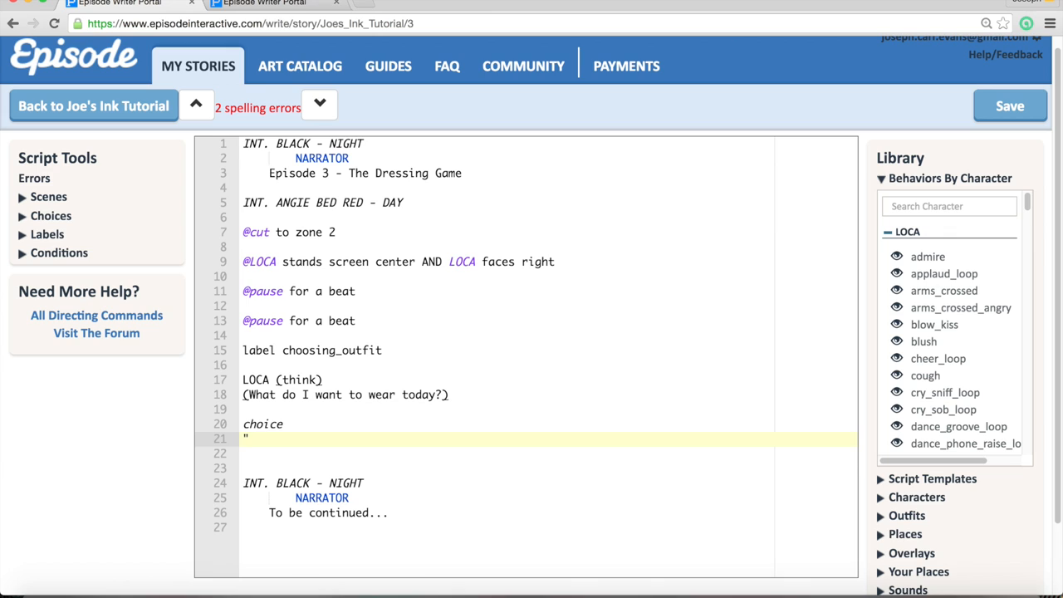
type("Casual")
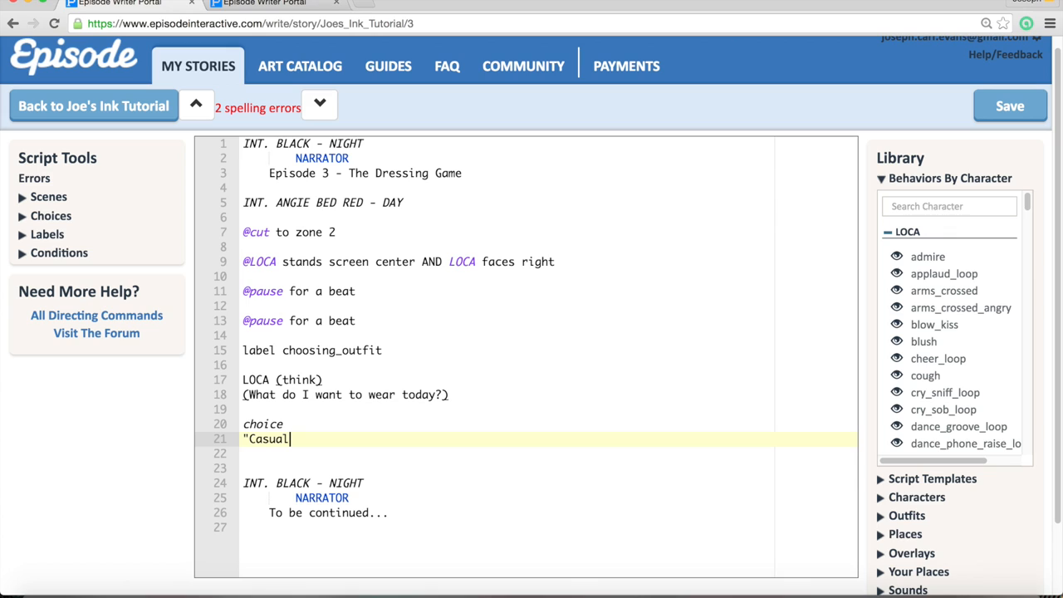
type("\"{")
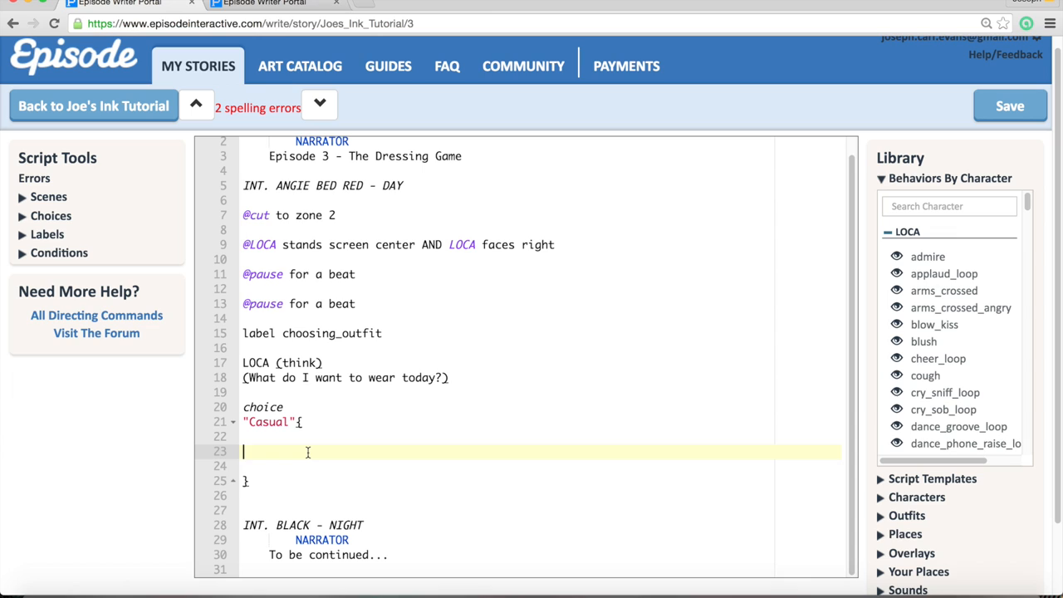
type("@LOCA")
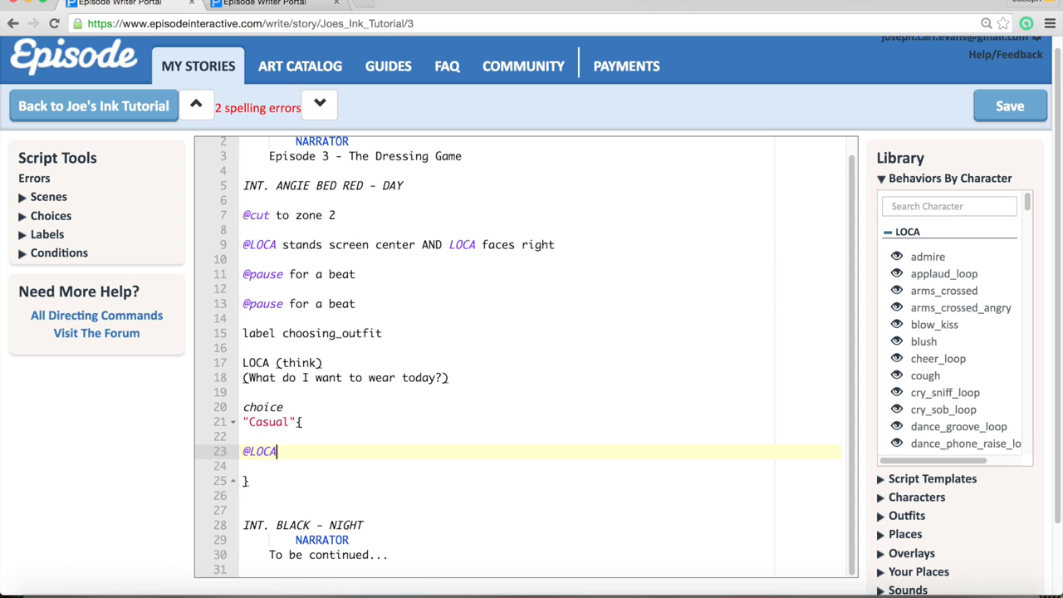
type("walks to screen center in zone 3")
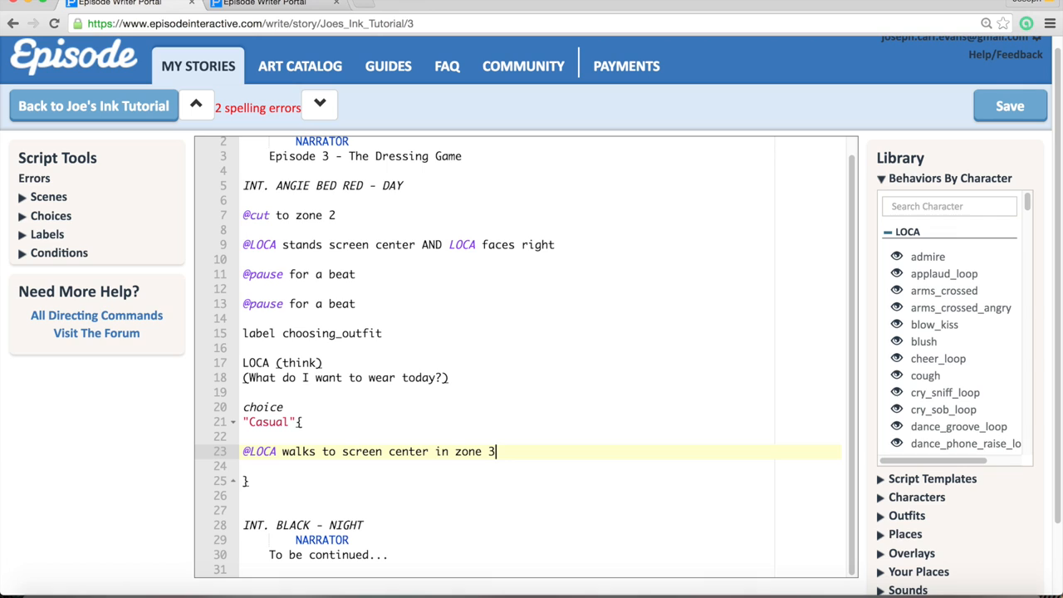
mouse_move(428, 462)
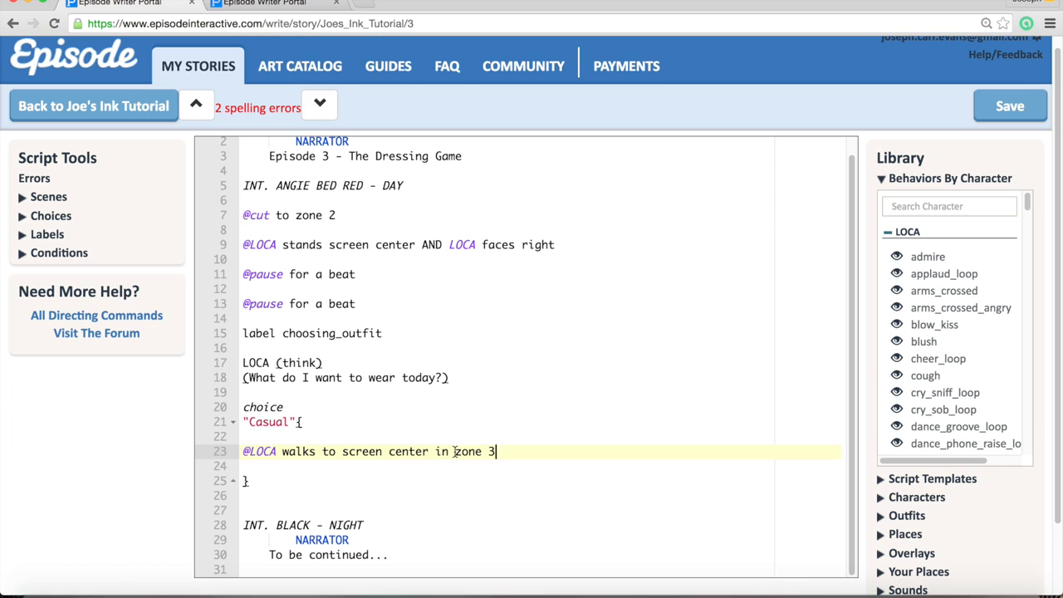
key("enter")
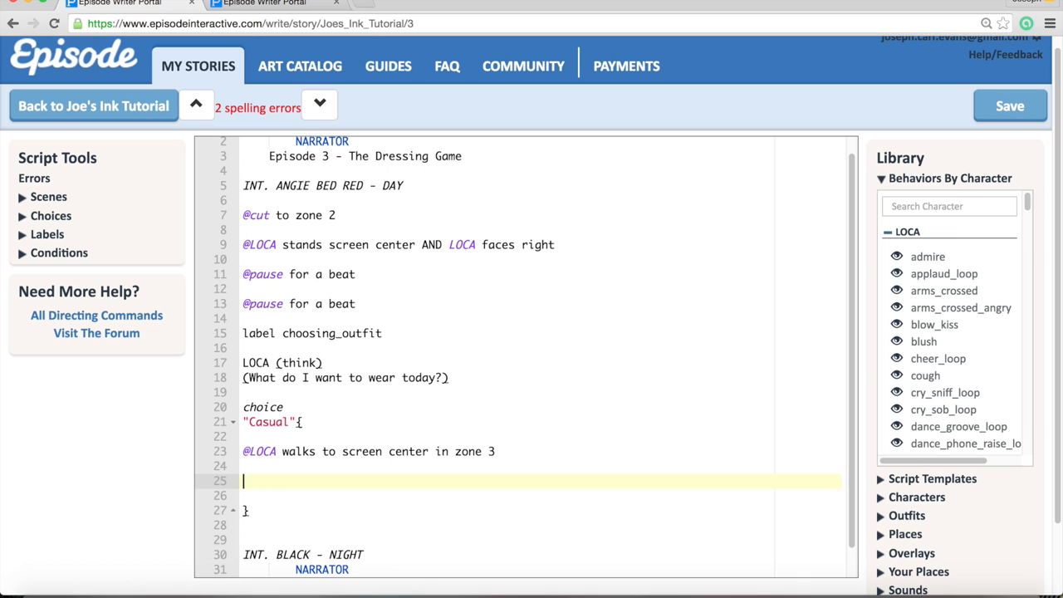
type("@LOCA")
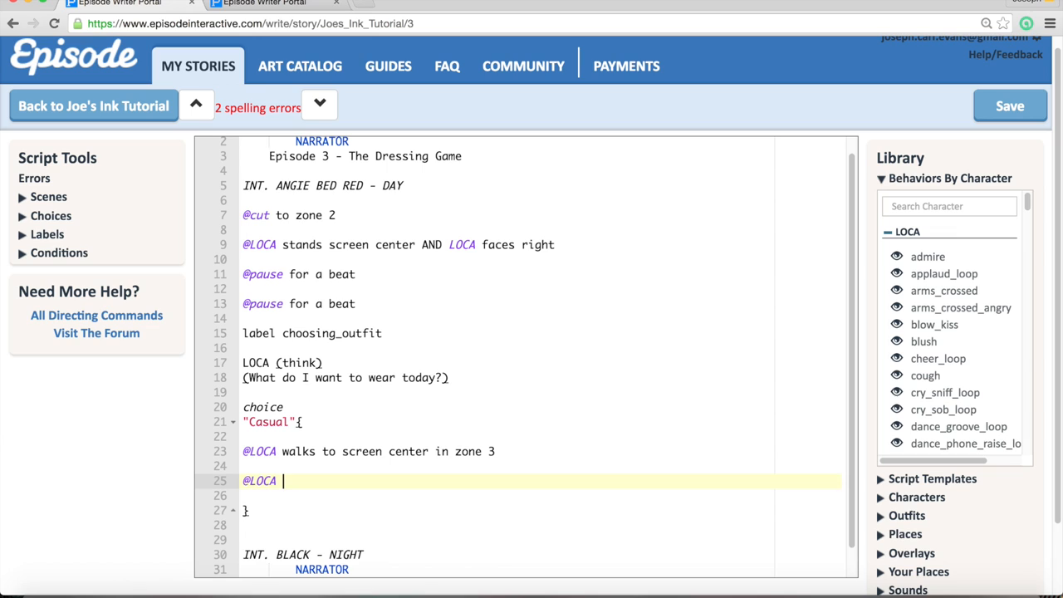
type("changes")
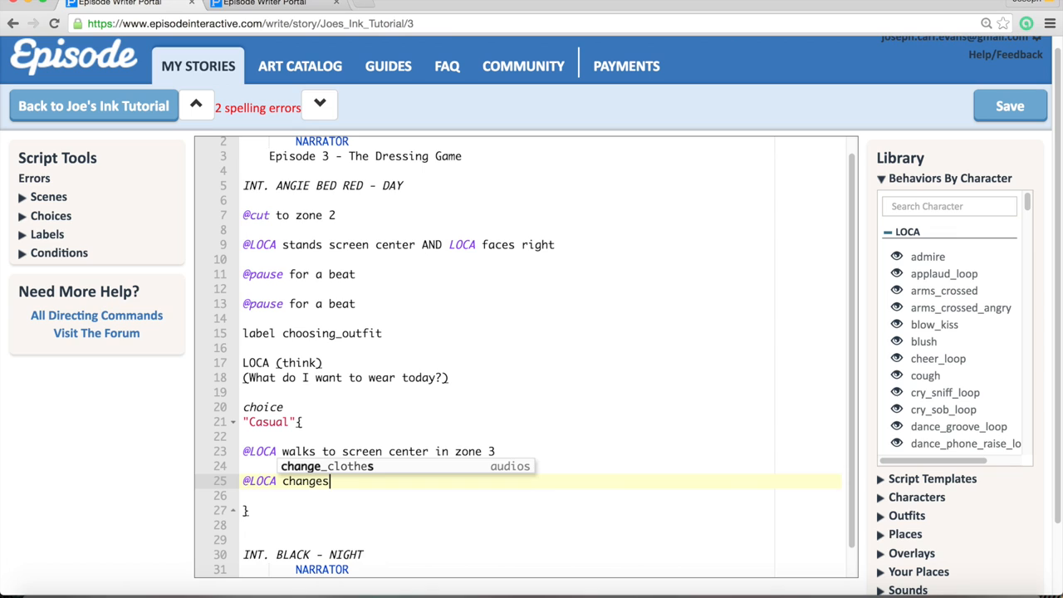
type("into")
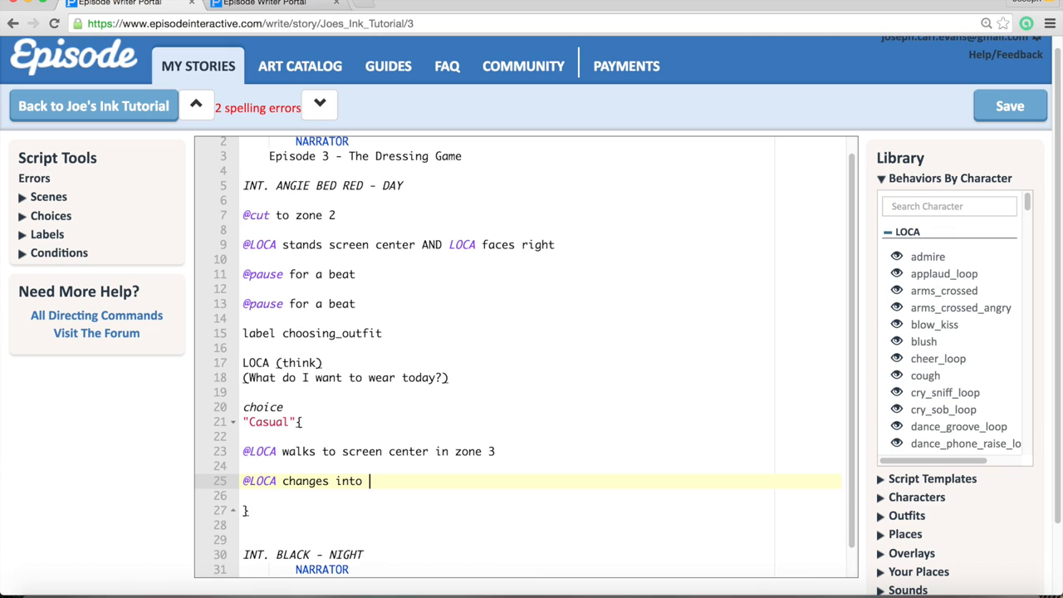
type("LOCA_")
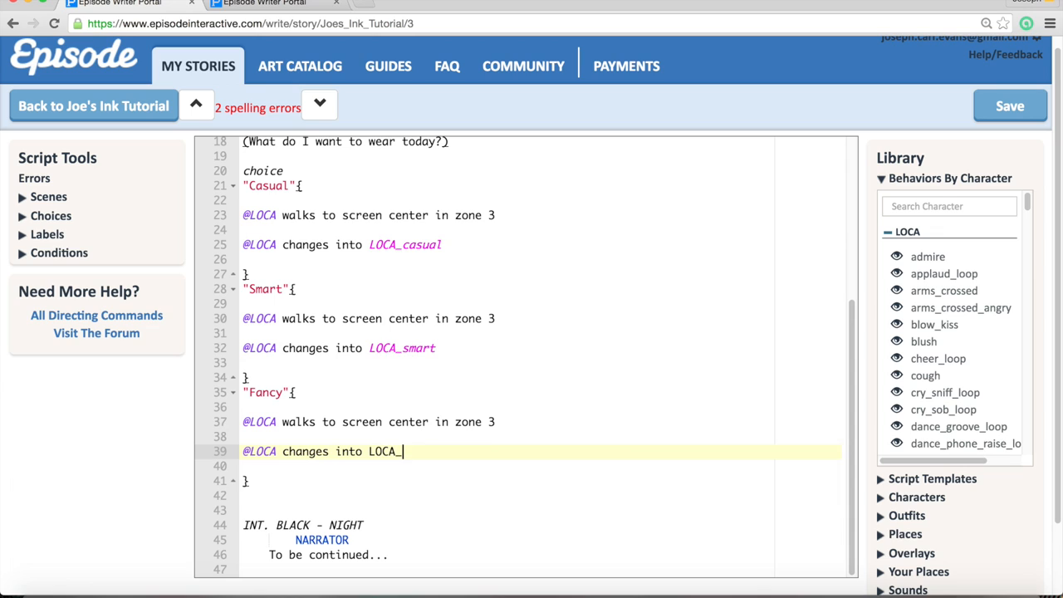
type("fancy")
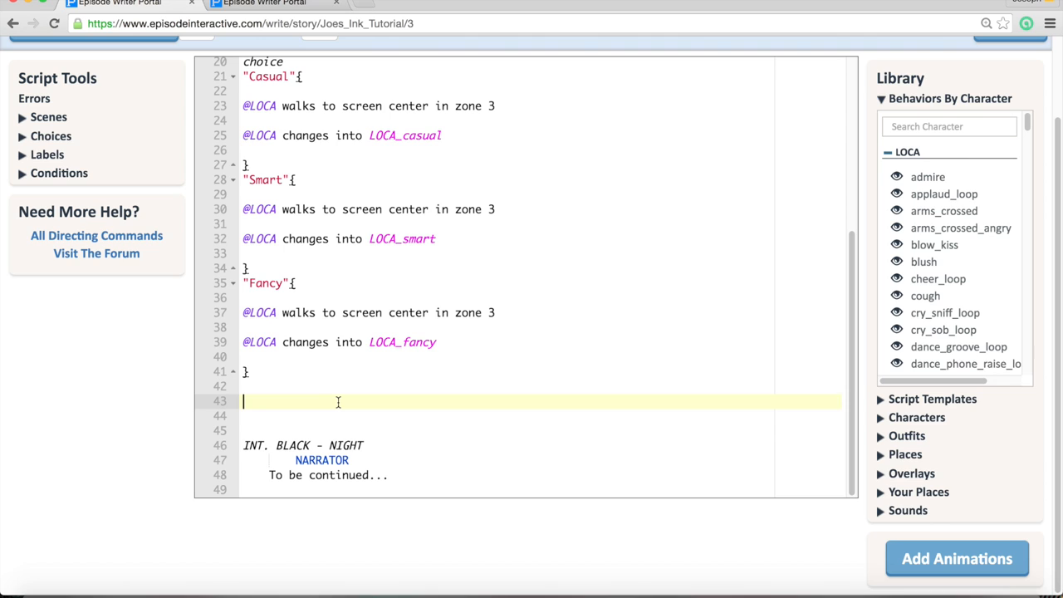
type("@LOCA walks to screen center in zone 2")
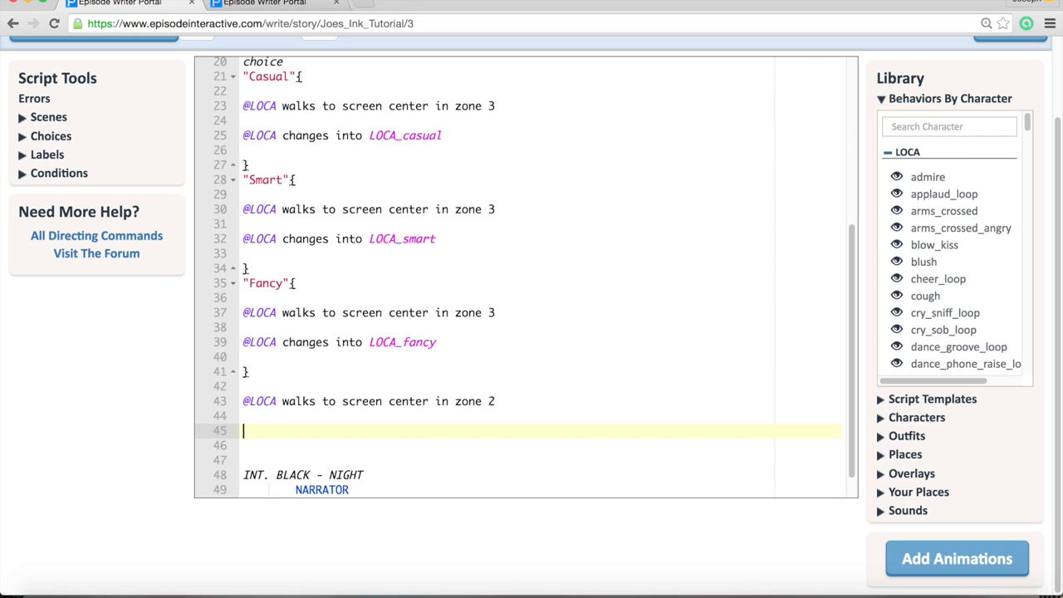
type("@pause for a beat")
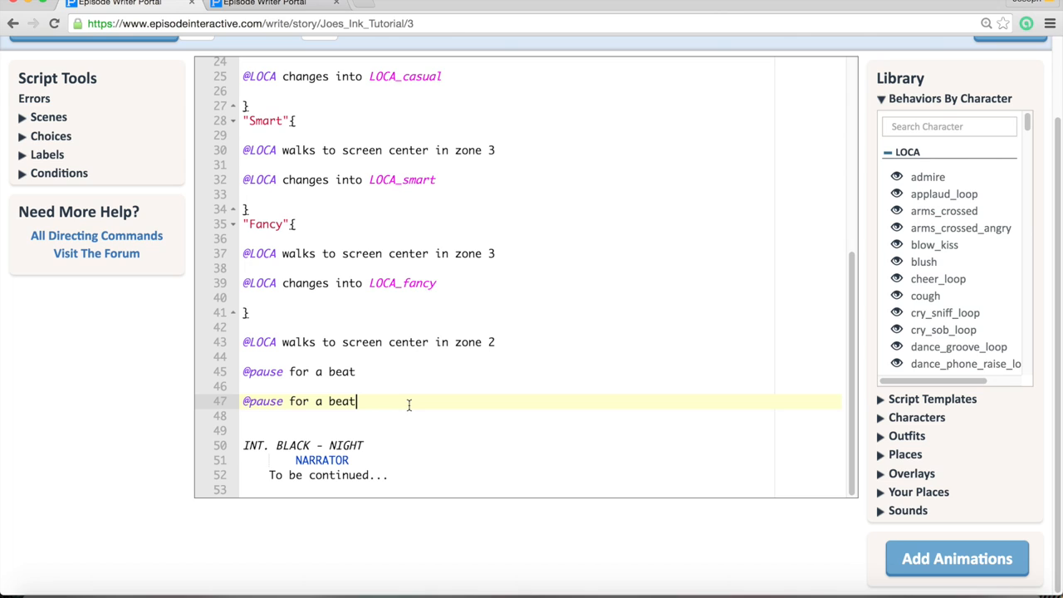
key("enter")
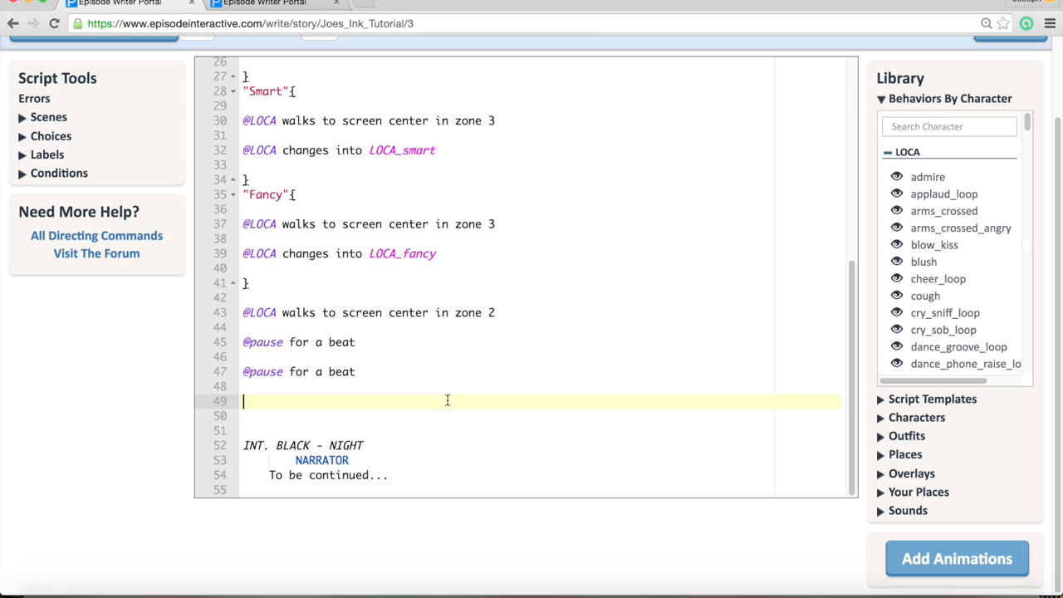
type("LOCA")
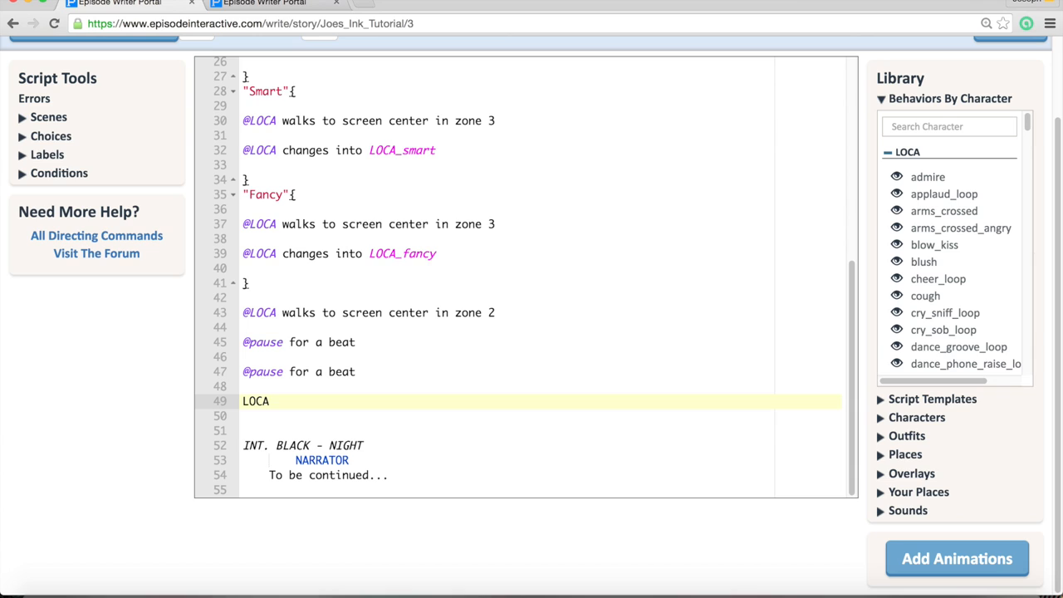
Step: Give LOCA '(Do I want to wear this one, or choose something else?)' and a two-option choice
type("(Do")
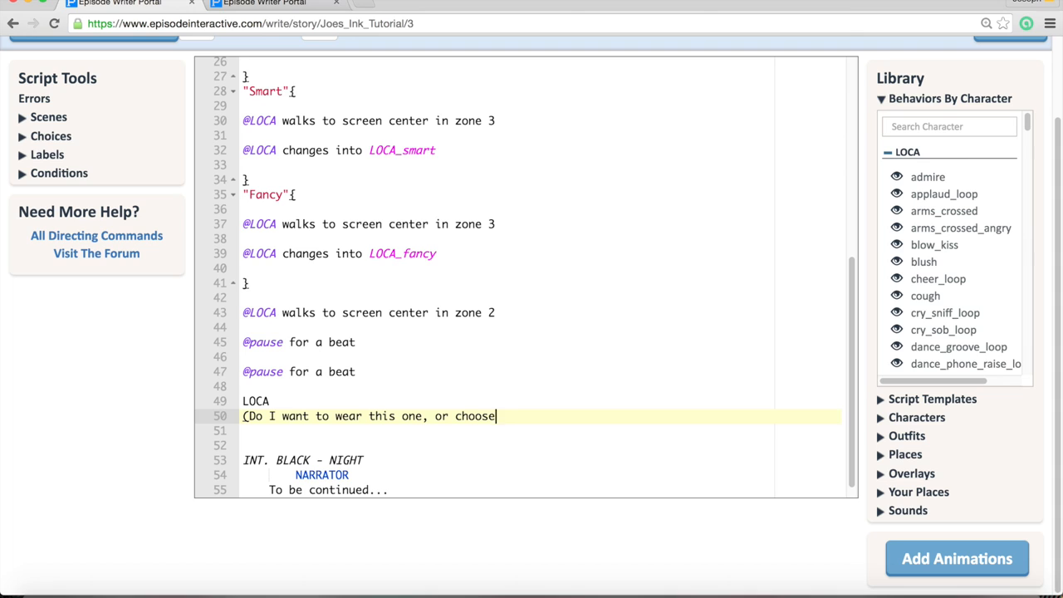
type("something else?)")
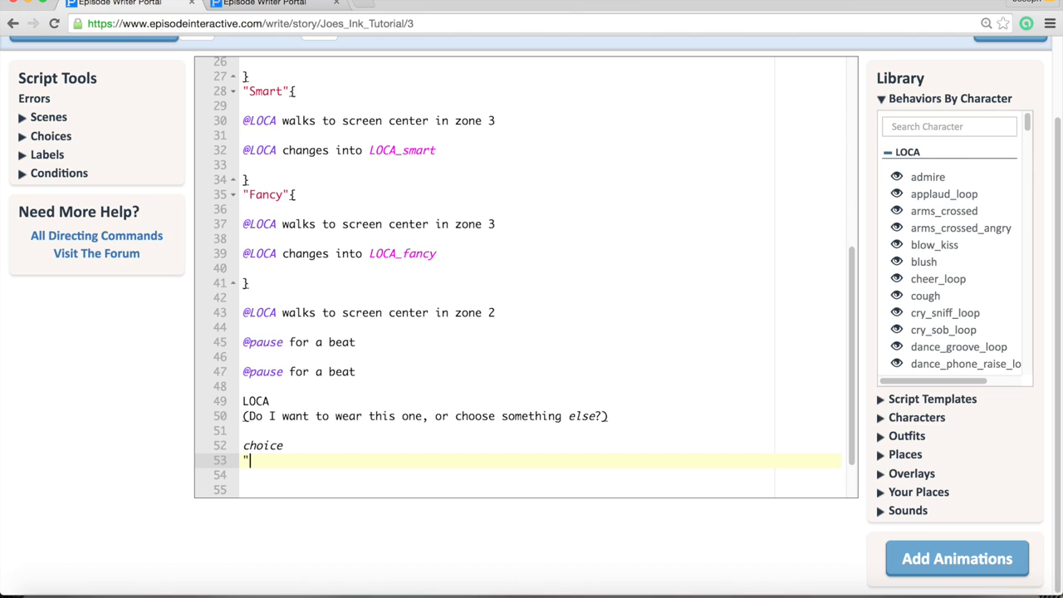
type("Choose this outfit\"{")
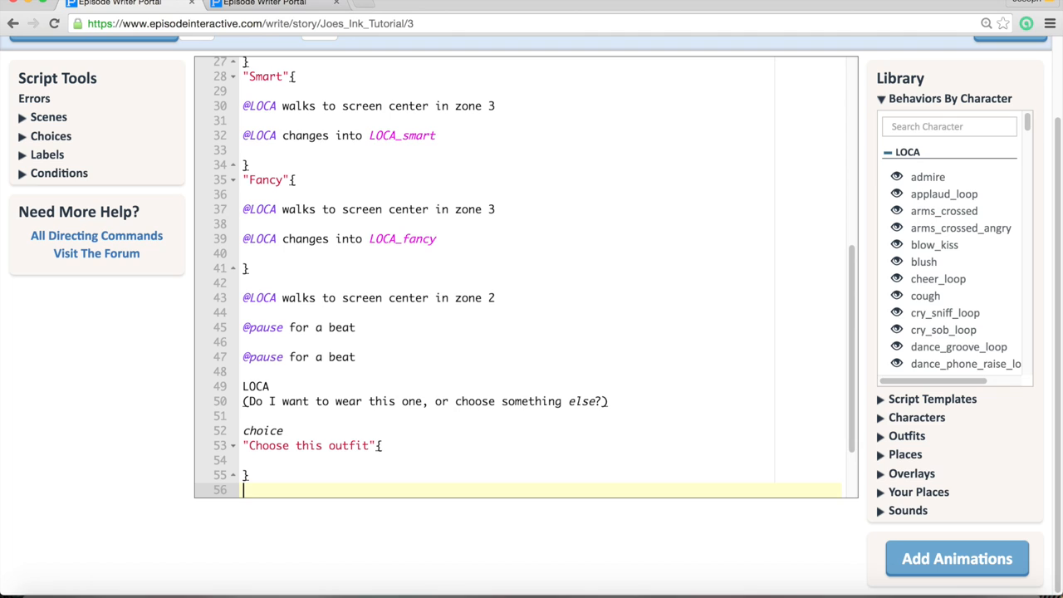
type("\"Try something else\"{")
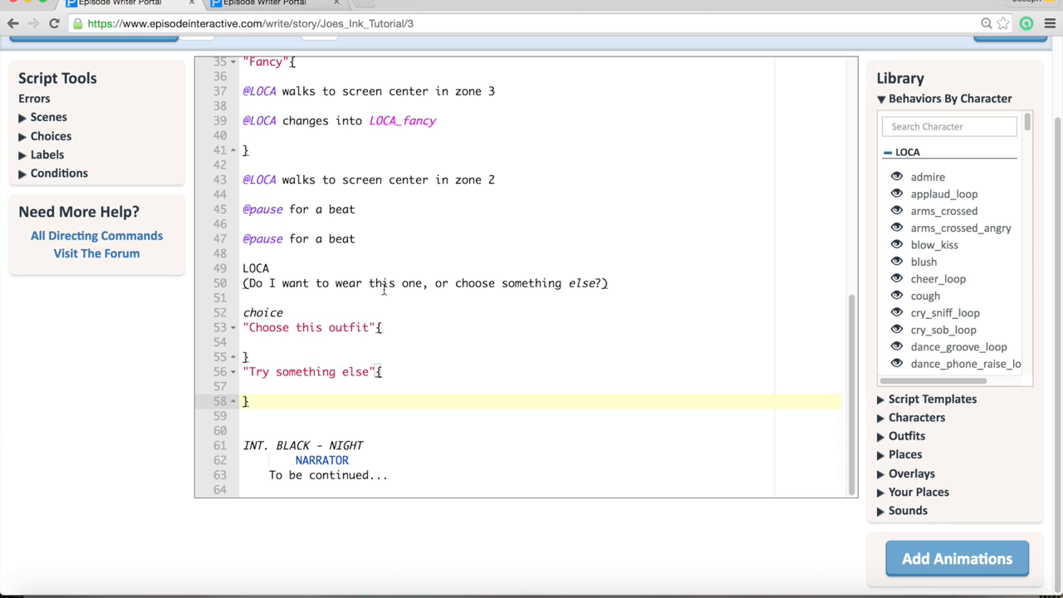
Step: Under Choose this outfit, add 'LOCA (talk_happy_smile)' saying 'Yep, this is perfect.'
left_click(383, 327)
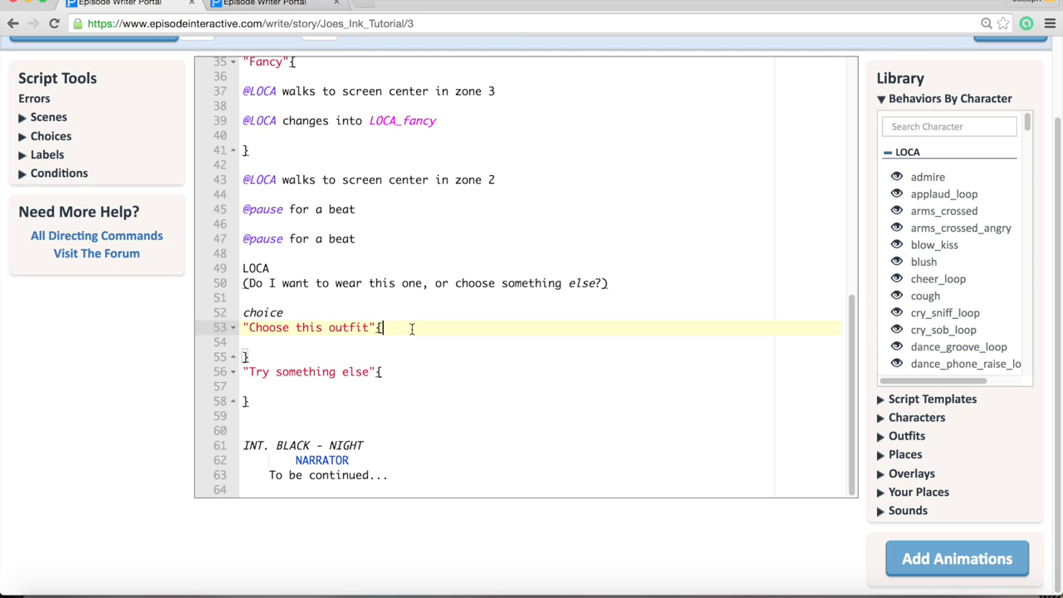
type("LOCA")
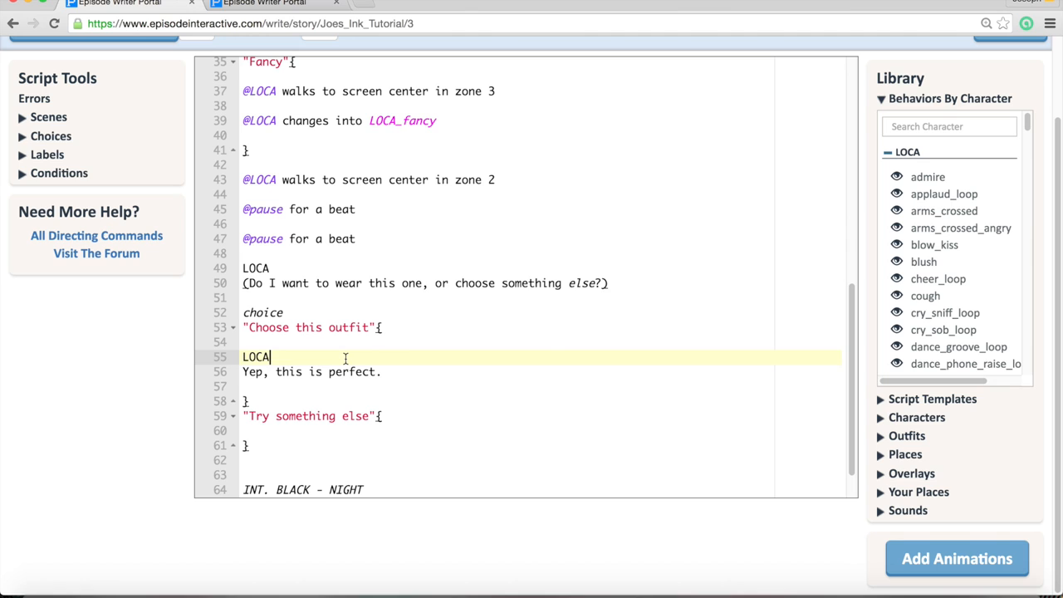
type("(talk_happy_smile)")
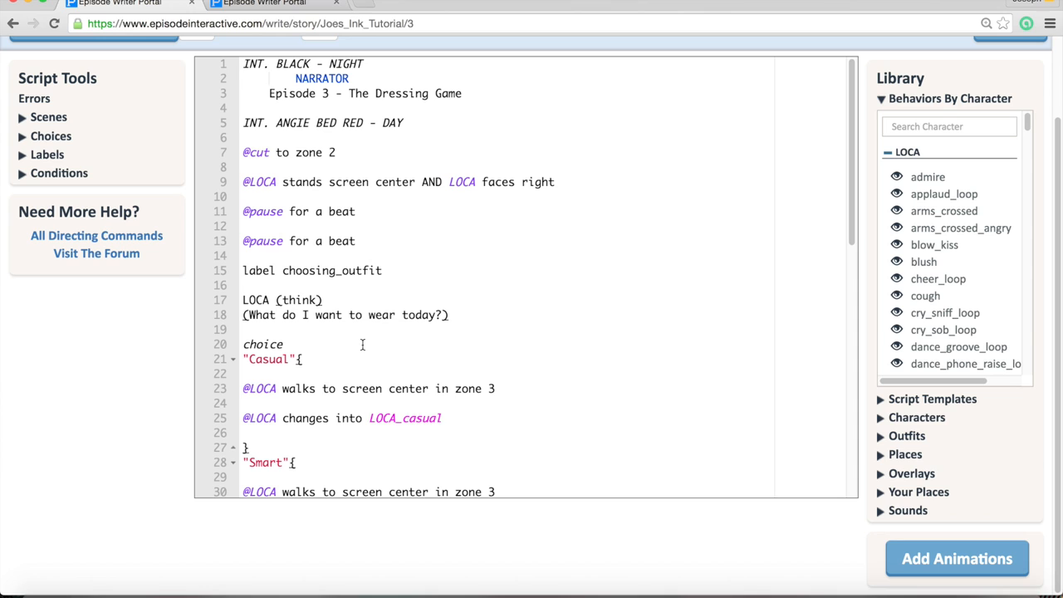
scroll("down", 3)
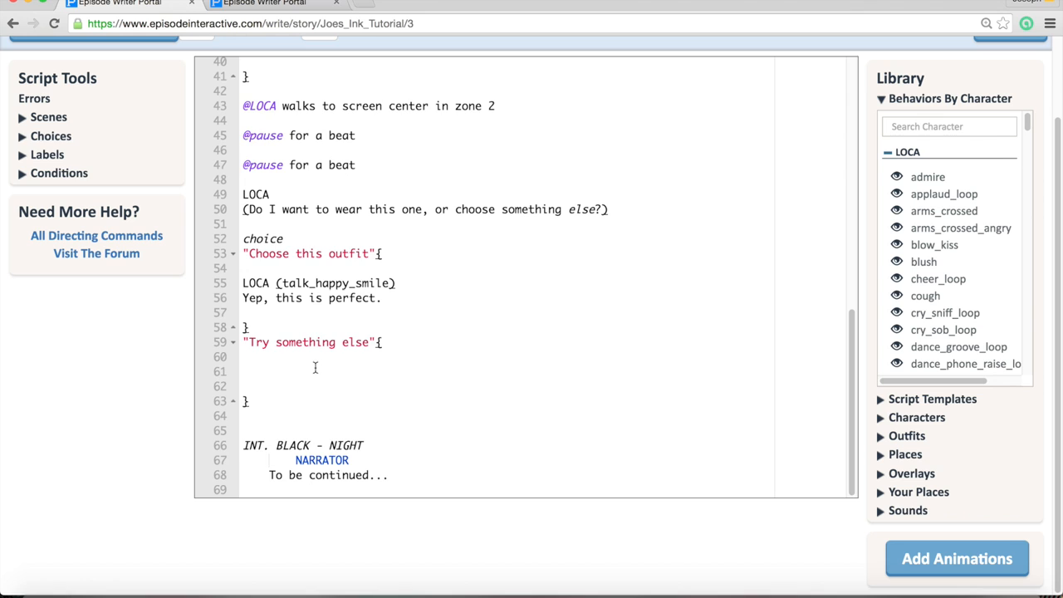
Step: Write 'goto choosing_outfit' inside the Try something else option
left_click(314, 371)
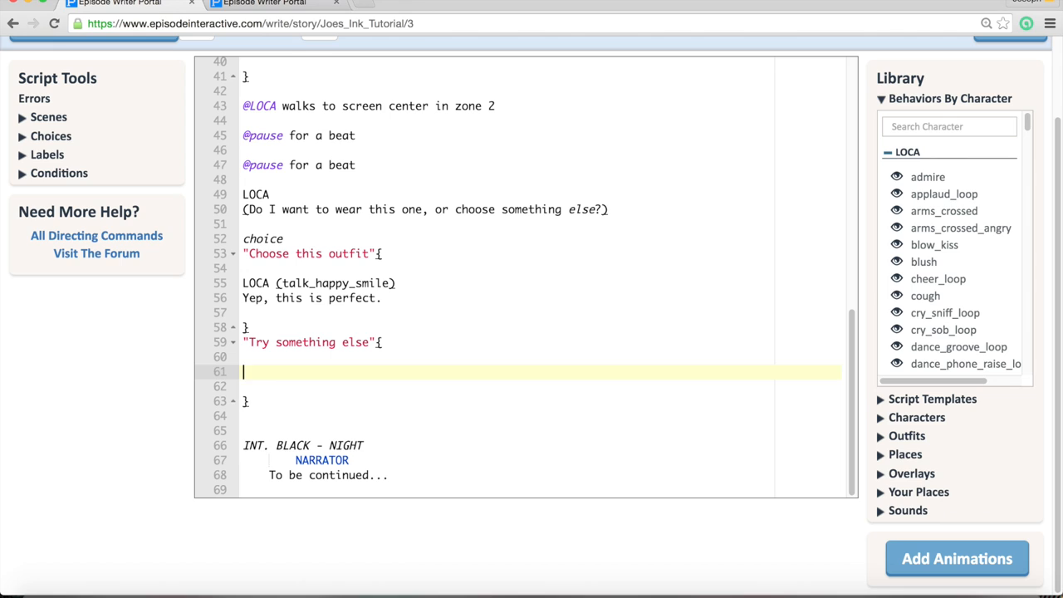
type("goto")
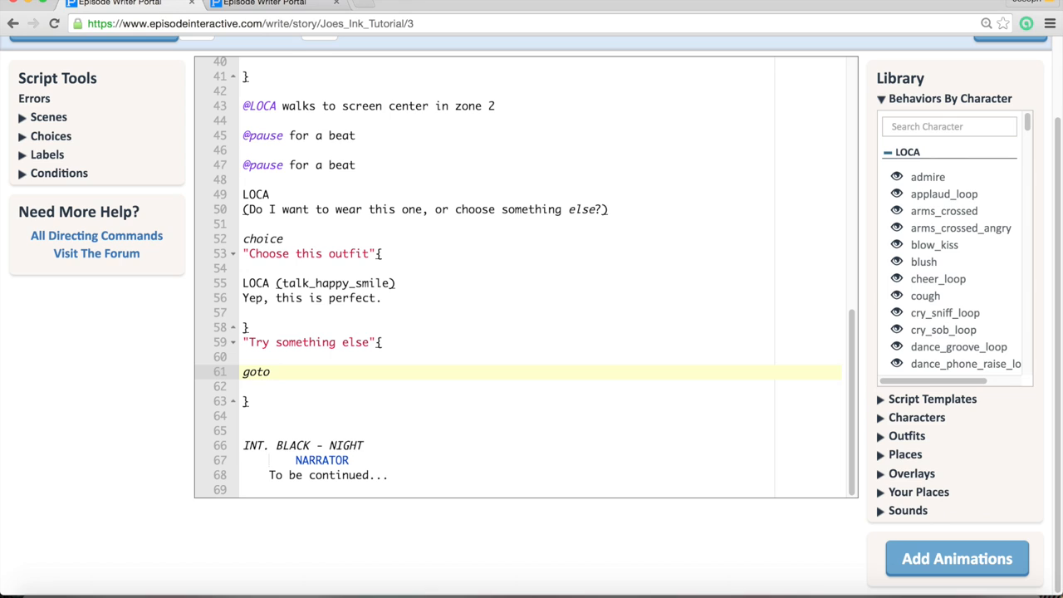
type("choos")
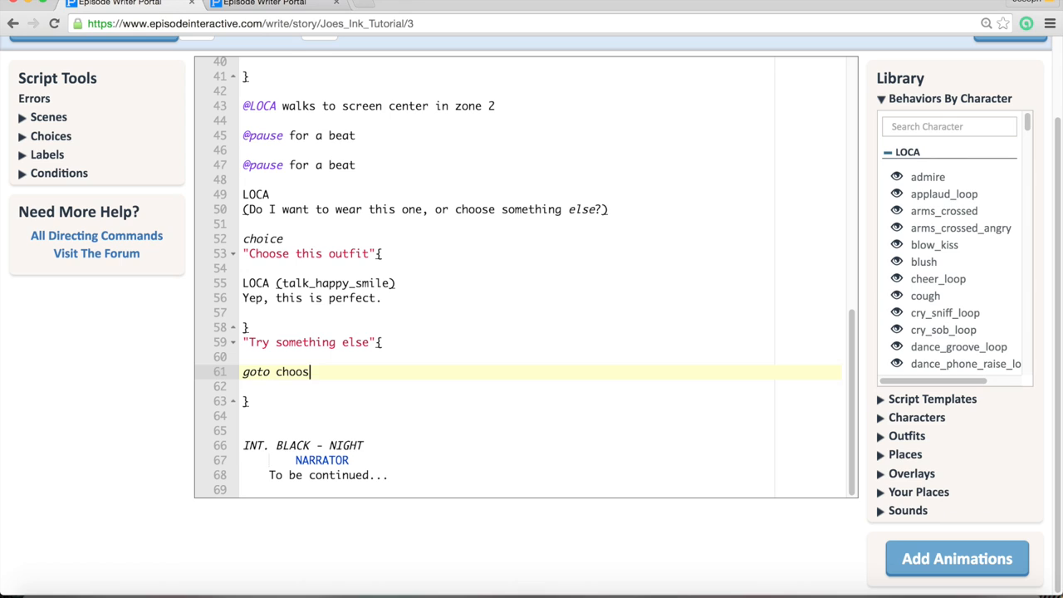
type("ing_outfit")
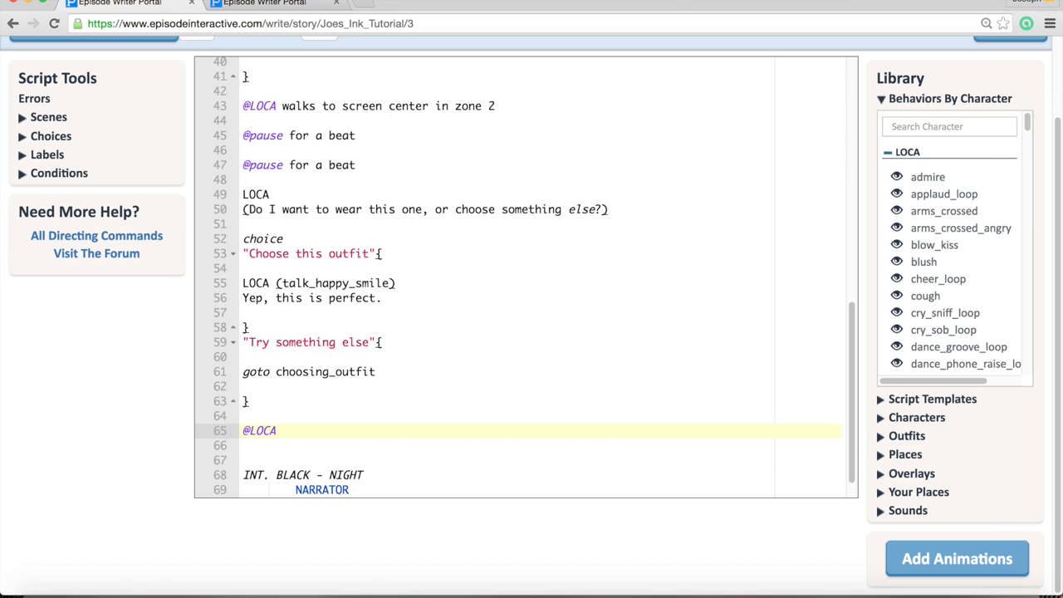
type("exits left")
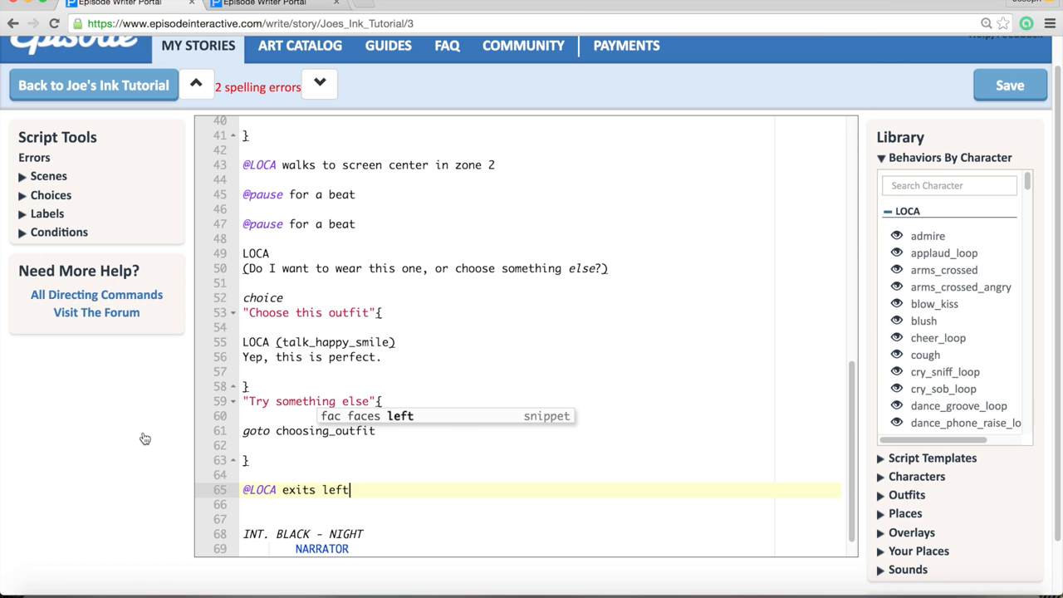
left_click(1011, 85)
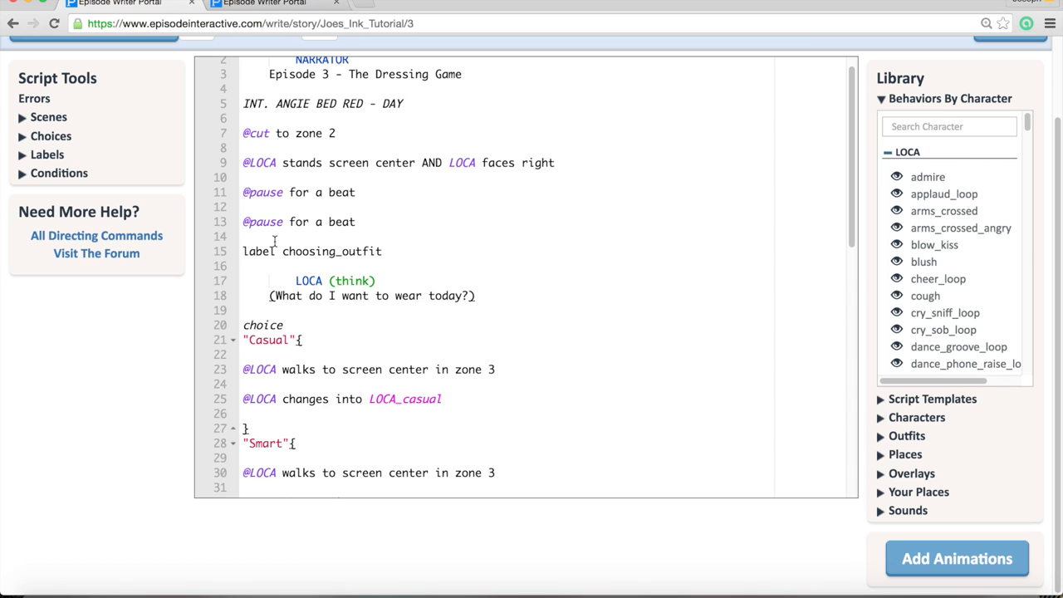
left_click(332, 251)
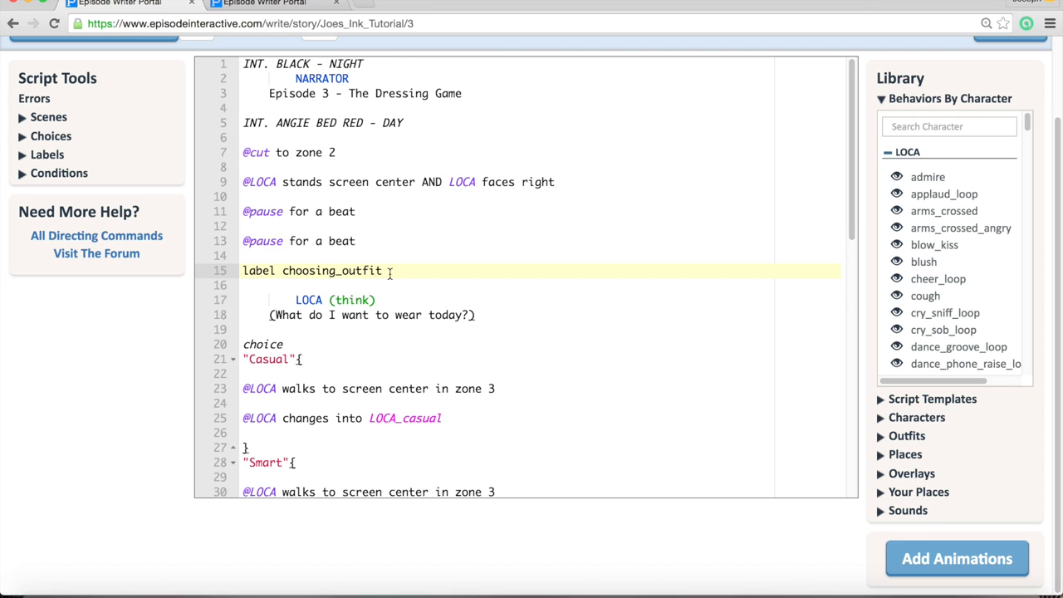
scroll("down", 3)
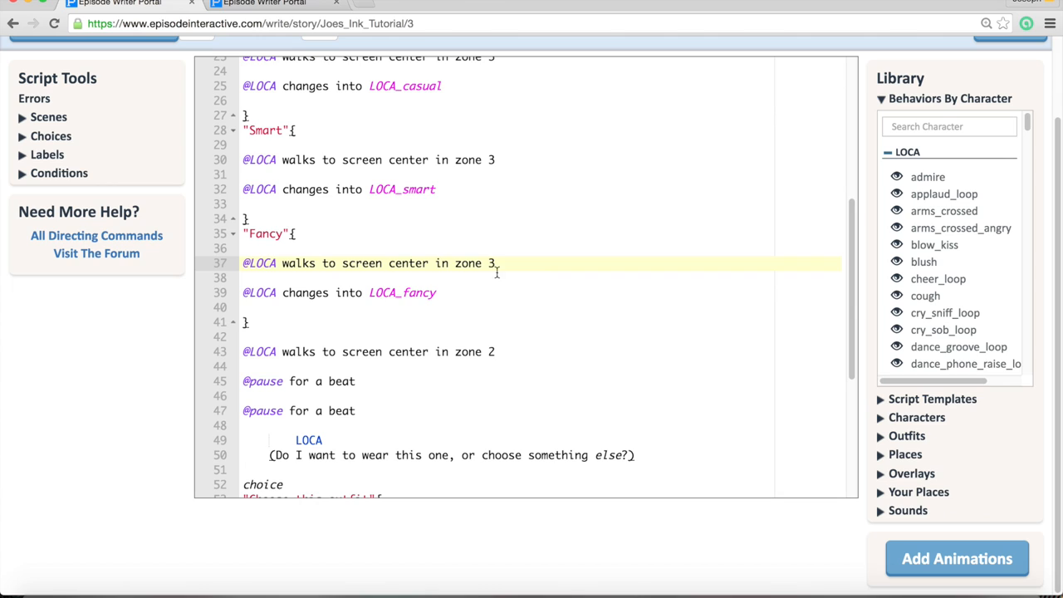
mouse_move(841, 287)
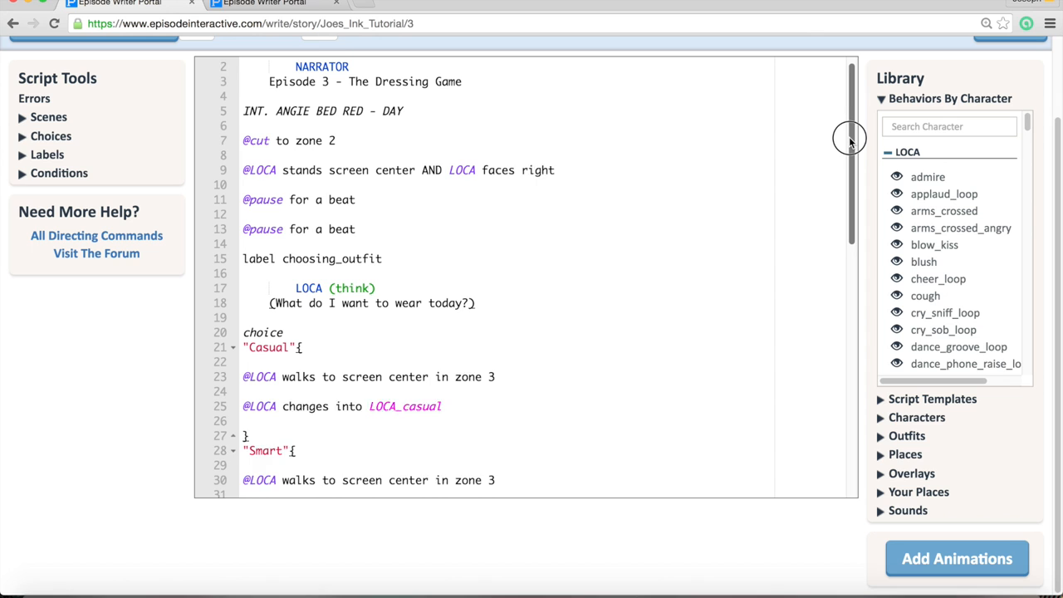
scroll("down", 3)
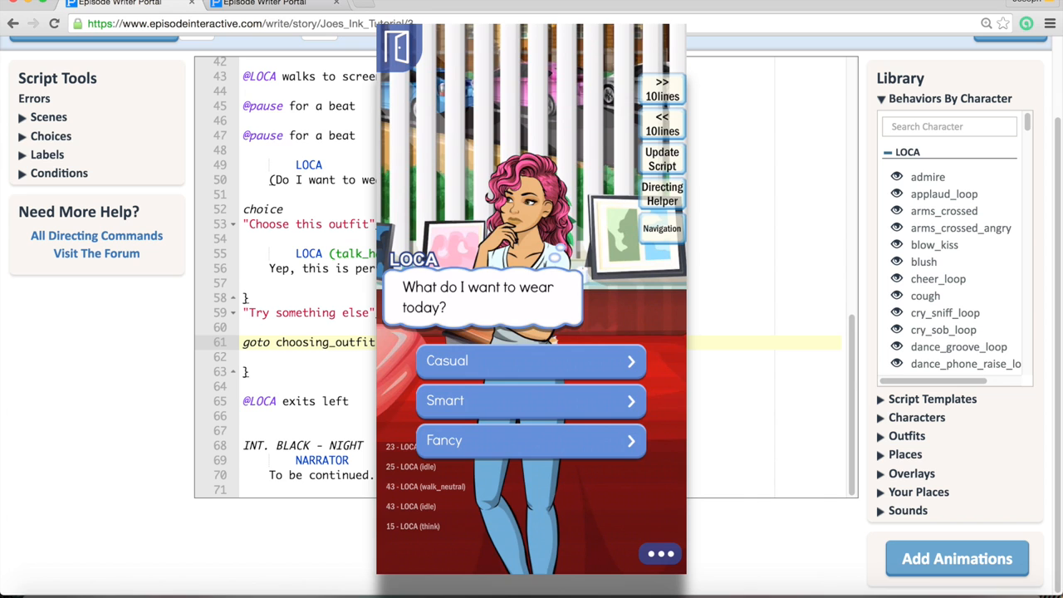
Step: Pick the Smart outfit choice in the preview so LOCA walks on in her dark suit
left_click(530, 401)
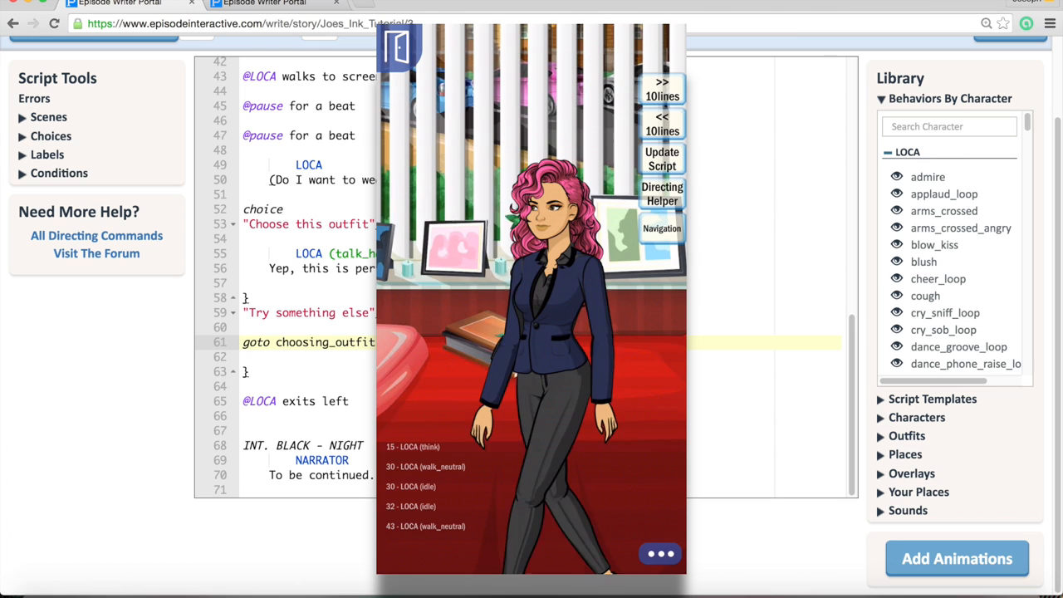